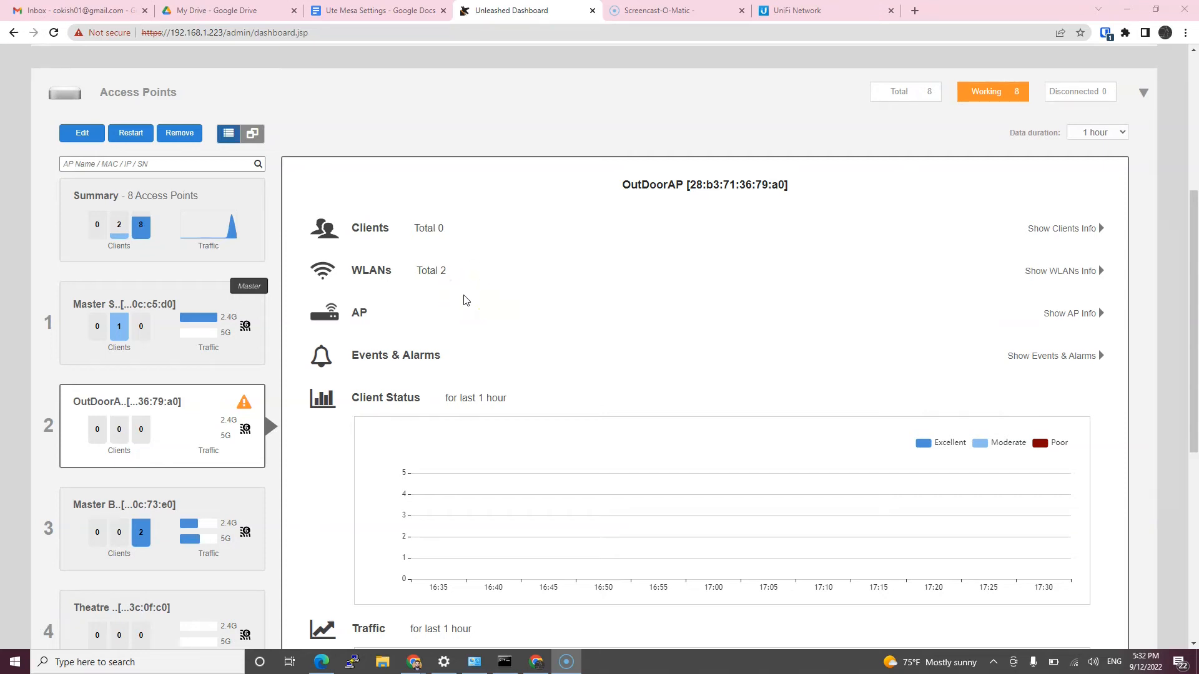
{"action": "mouse_move", "coordinate": [281, 457]}
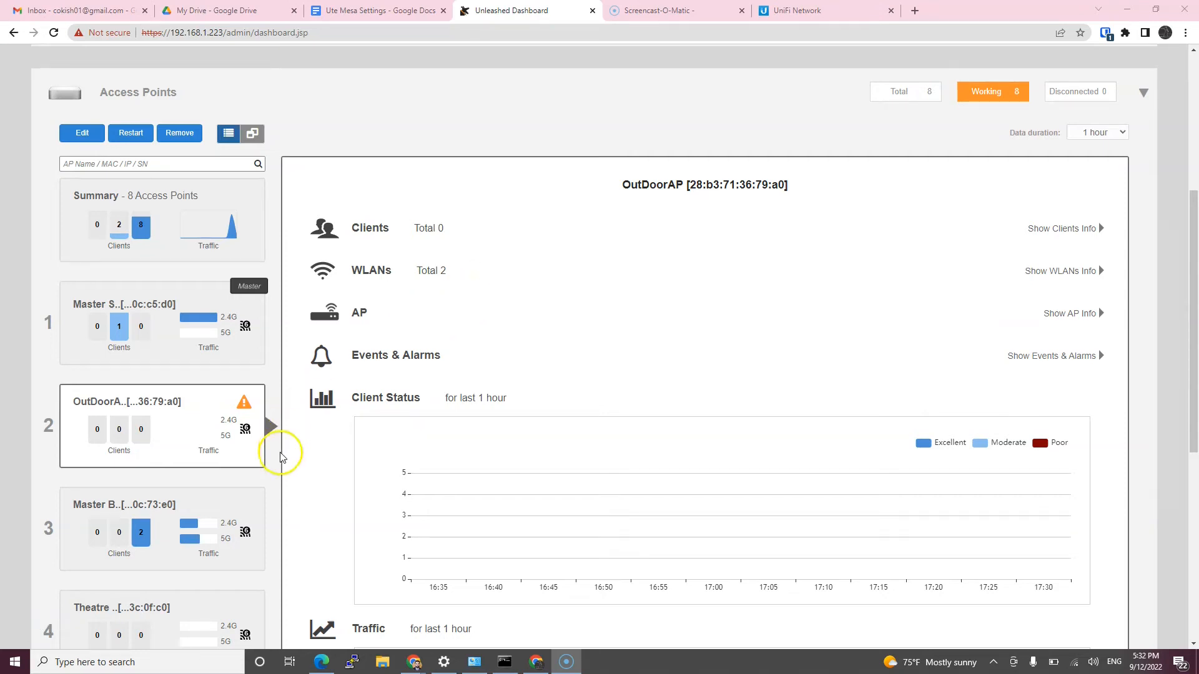
{"action": "mouse_move", "coordinate": [243, 404]}
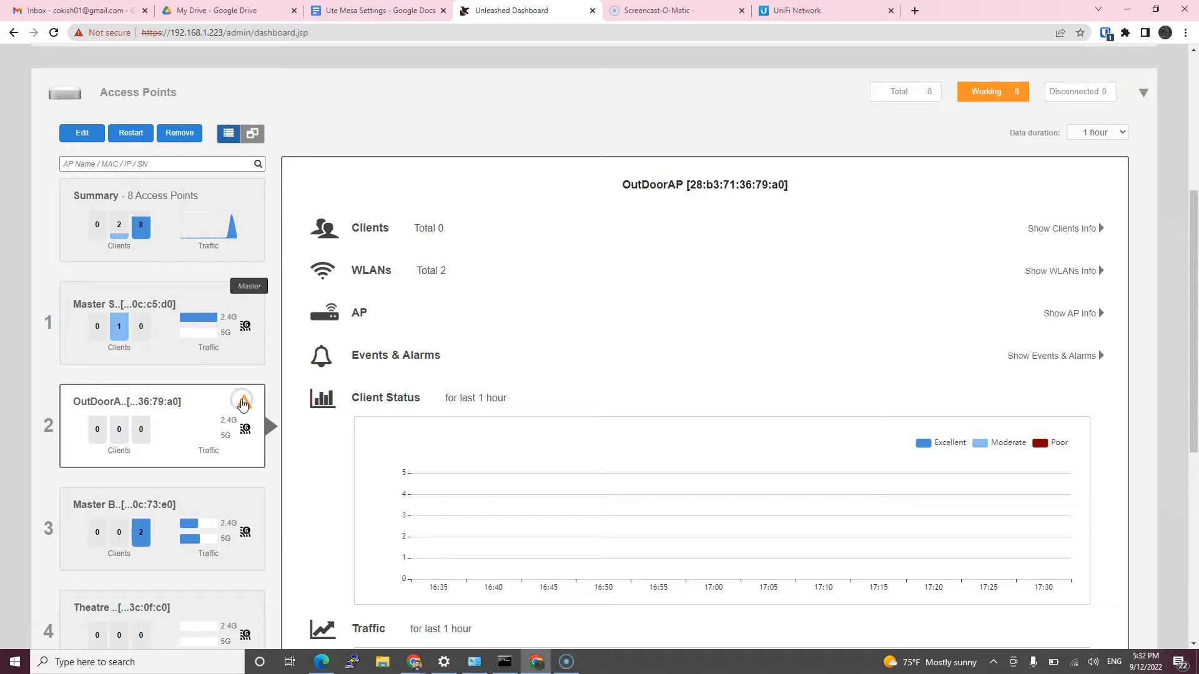
{"action": "mouse_move", "coordinate": [244, 403]}
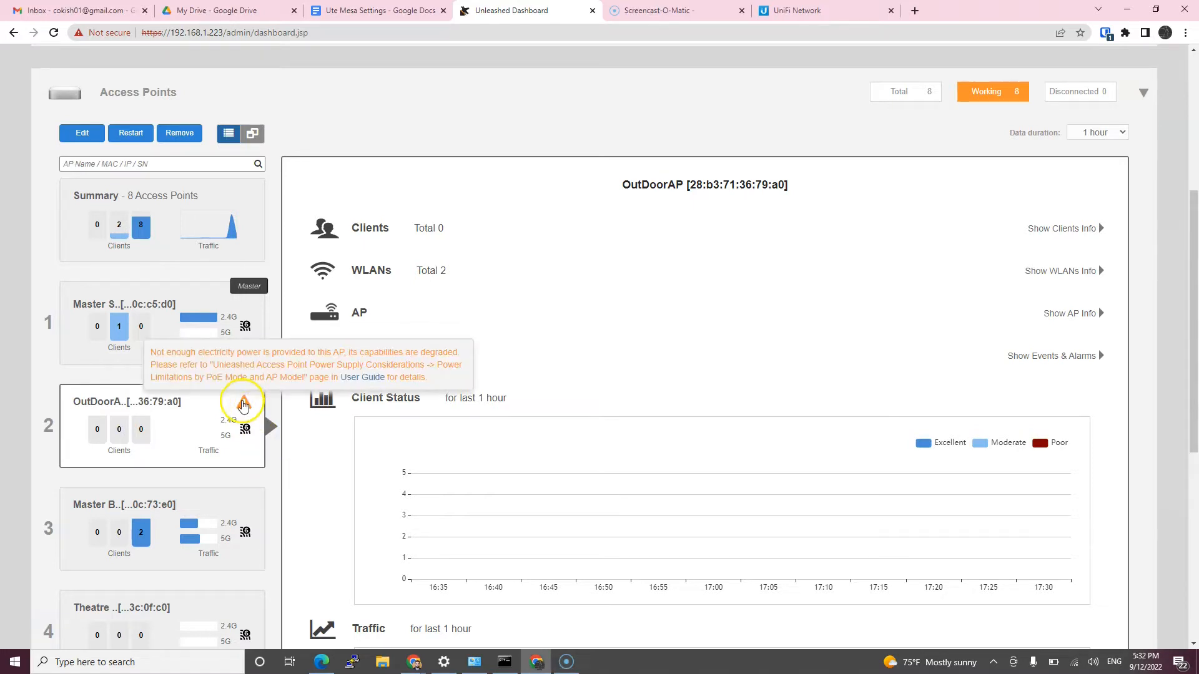
Follow the OutdoorAP power warning's link to the AP power-limitations user guide.
{"action": "left_click", "coordinate": [372, 377]}
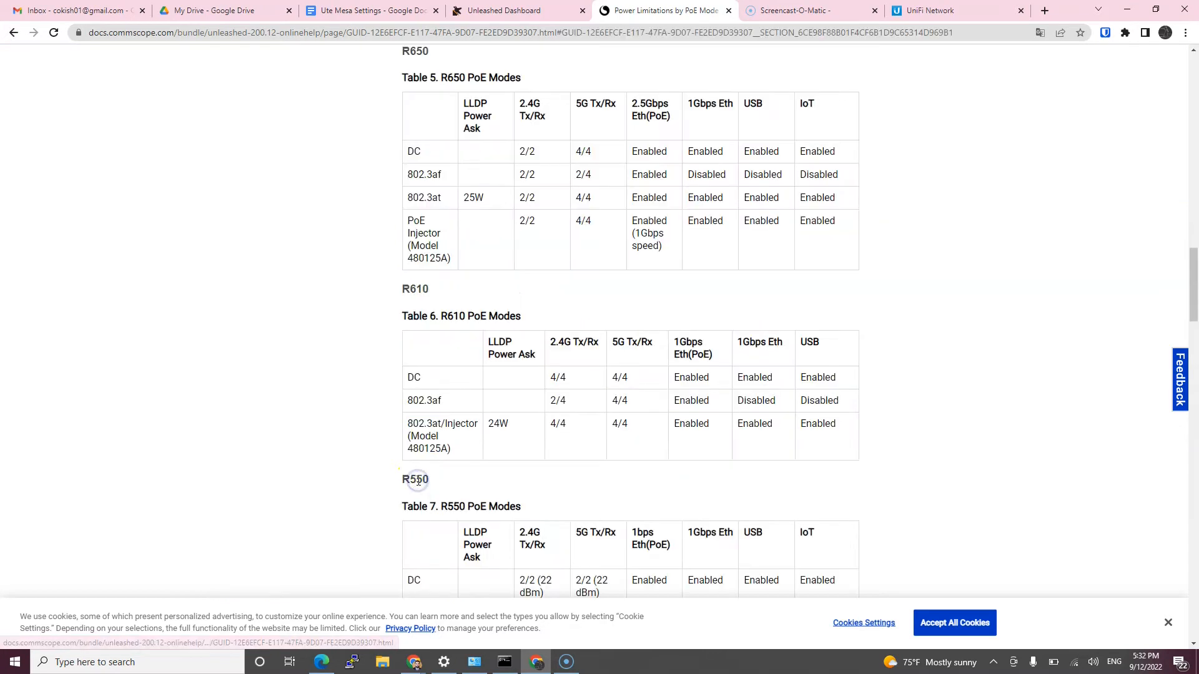
{"action": "mouse_move", "coordinate": [485, 63]}
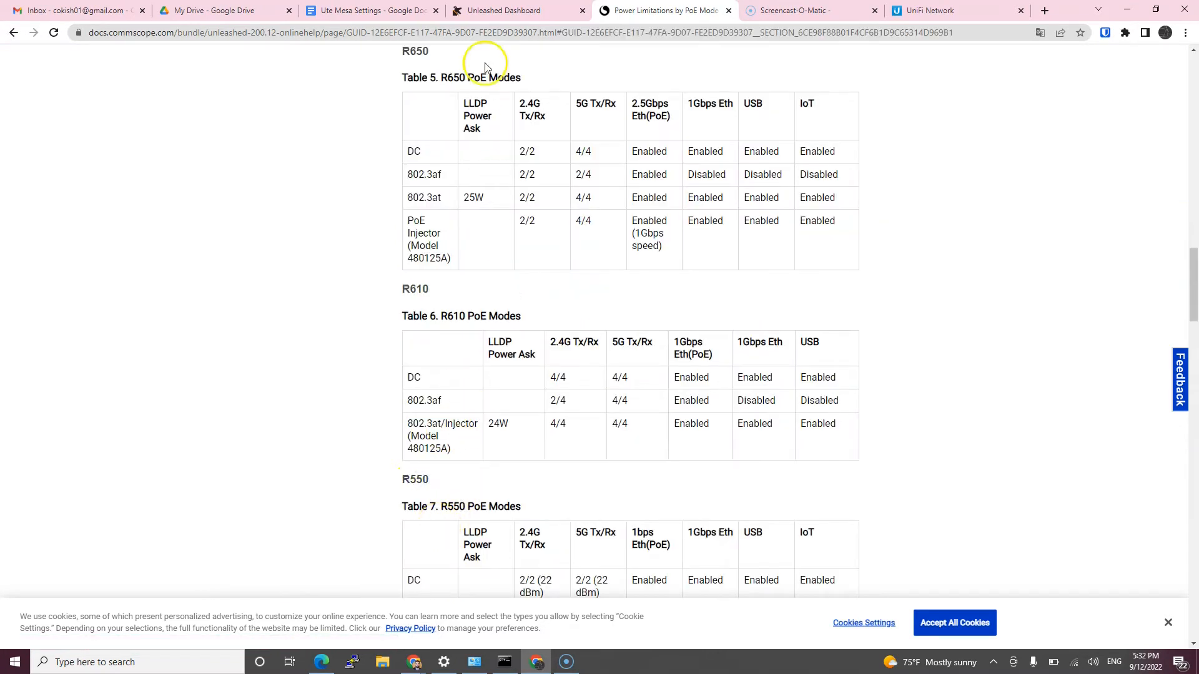
{"action": "mouse_move", "coordinate": [612, 107]}
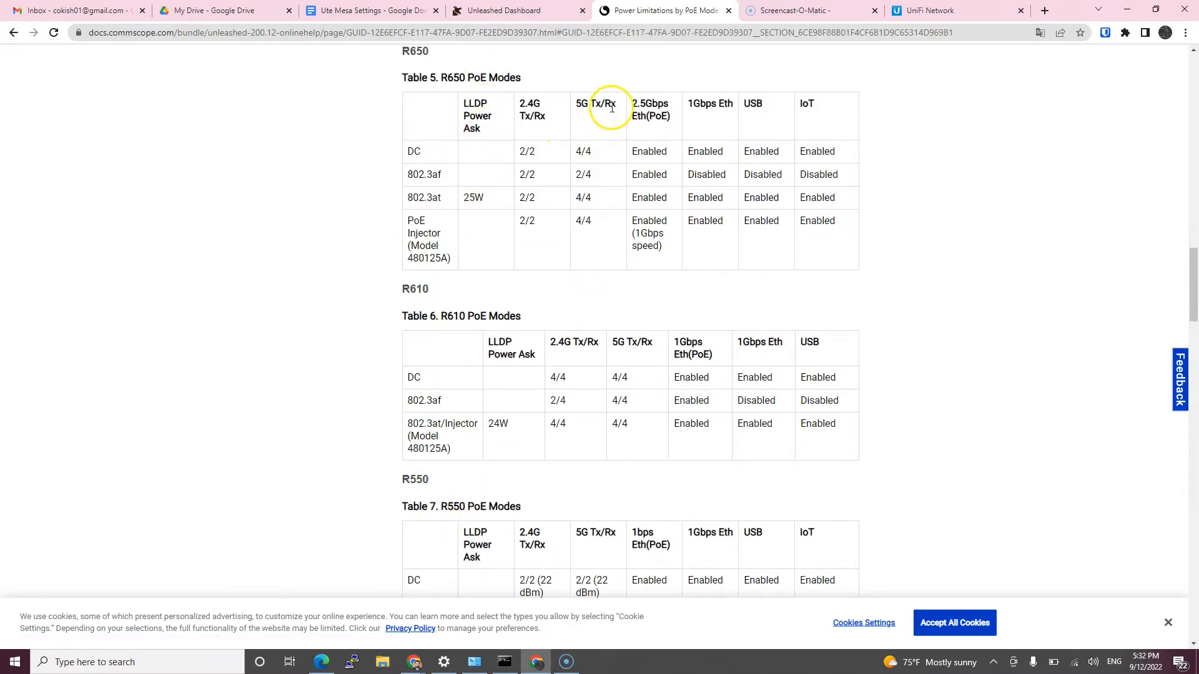
{"action": "mouse_move", "coordinate": [431, 185]}
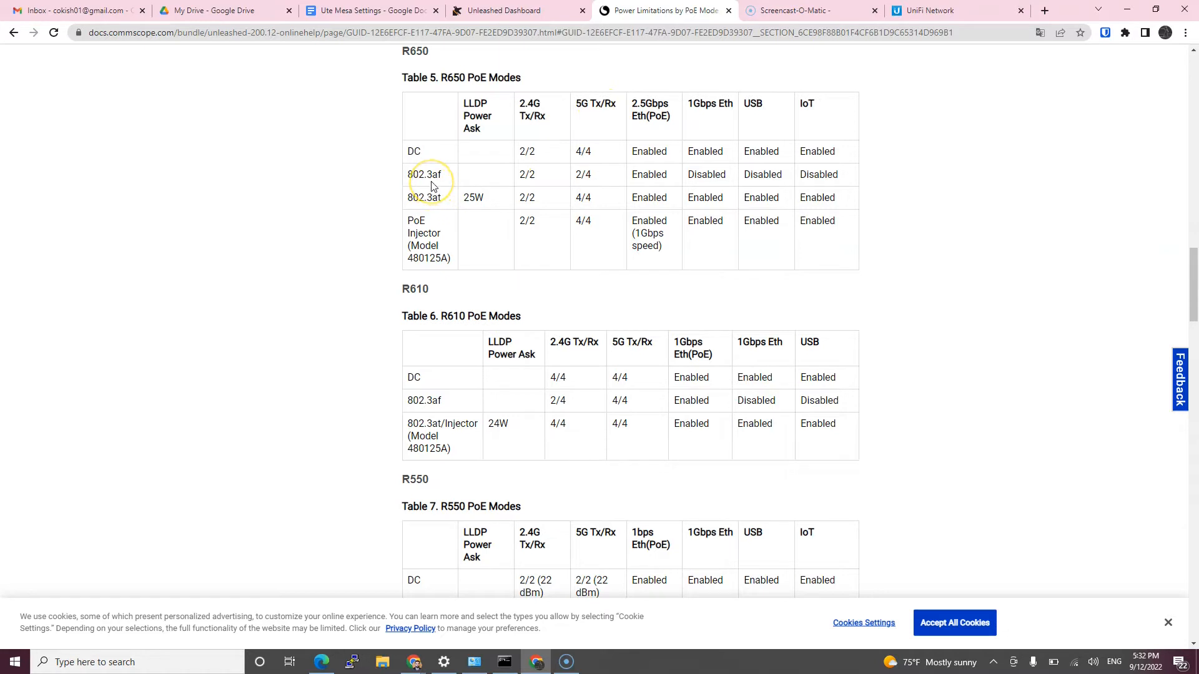
{"action": "mouse_move", "coordinate": [602, 184]}
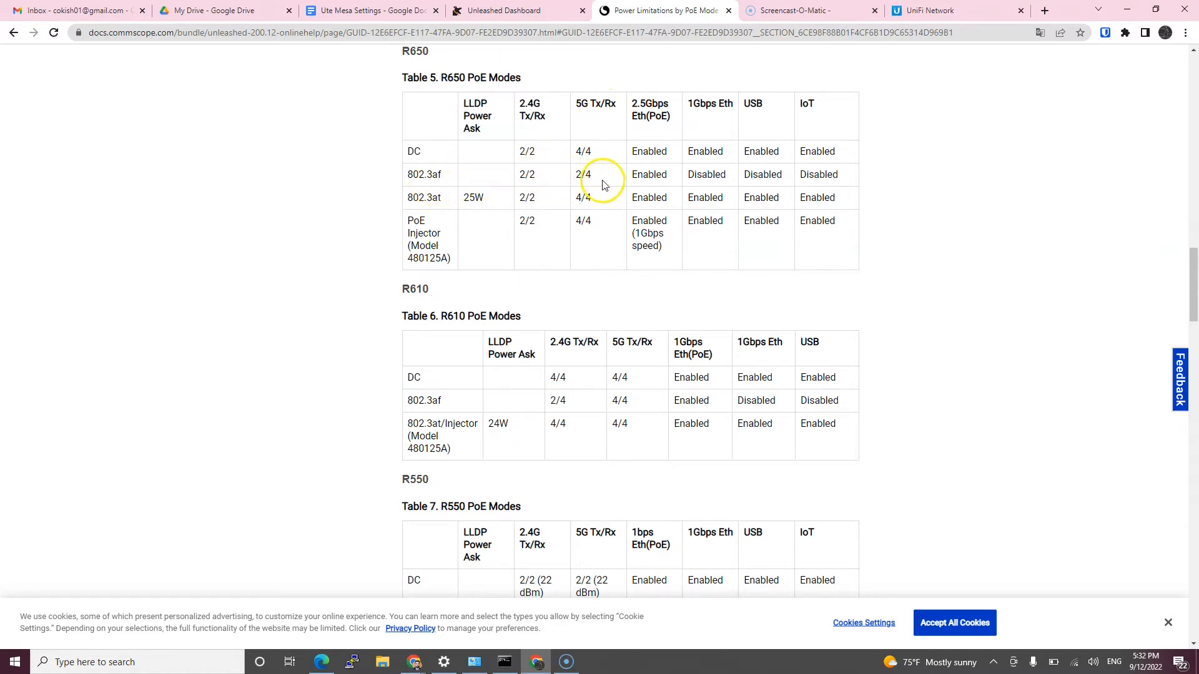
{"action": "mouse_move", "coordinate": [590, 108]}
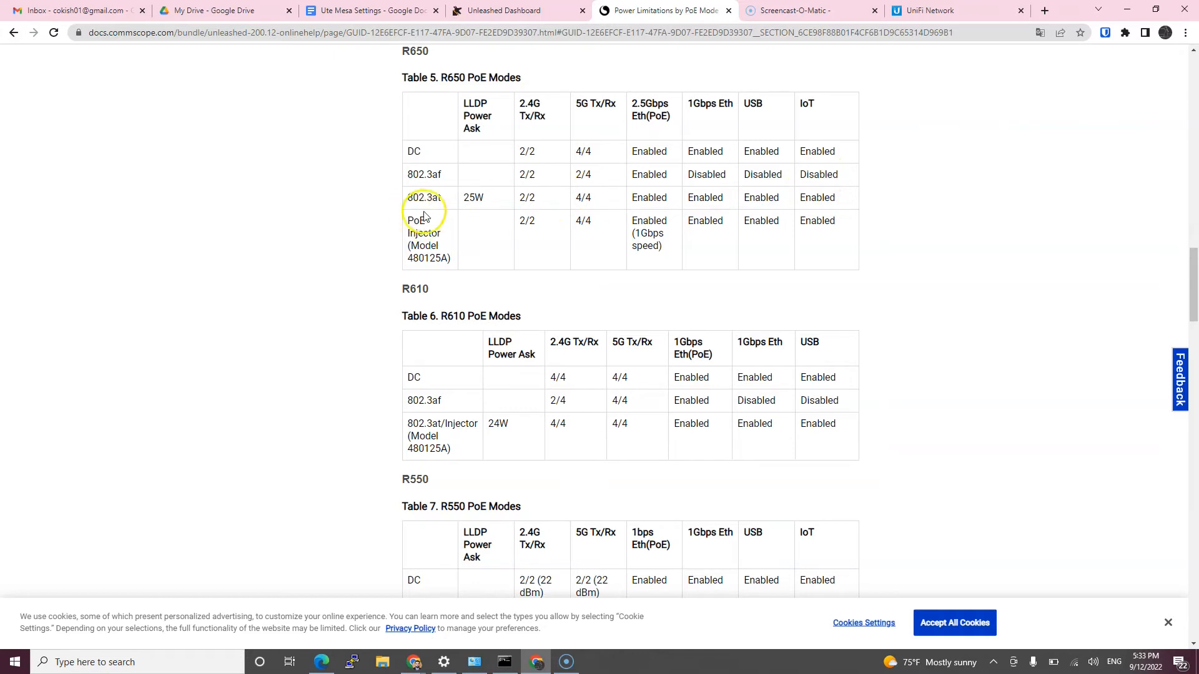
{"action": "double_click", "coordinate": [428, 197]}
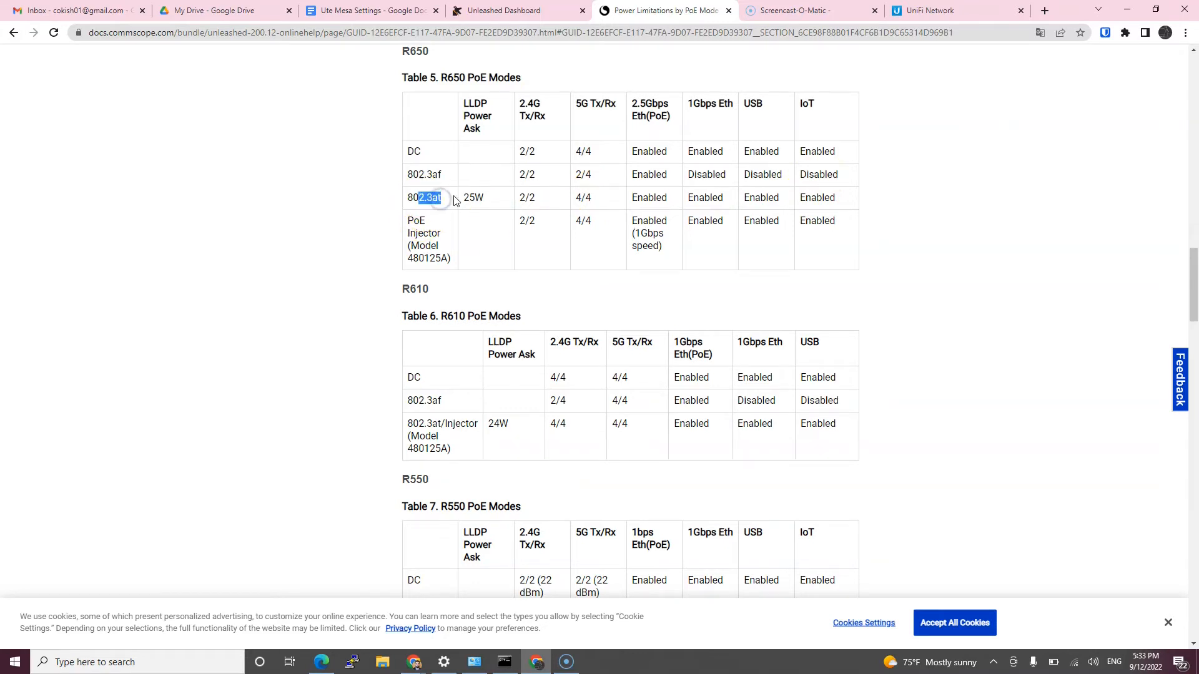
{"action": "mouse_move", "coordinate": [485, 200]}
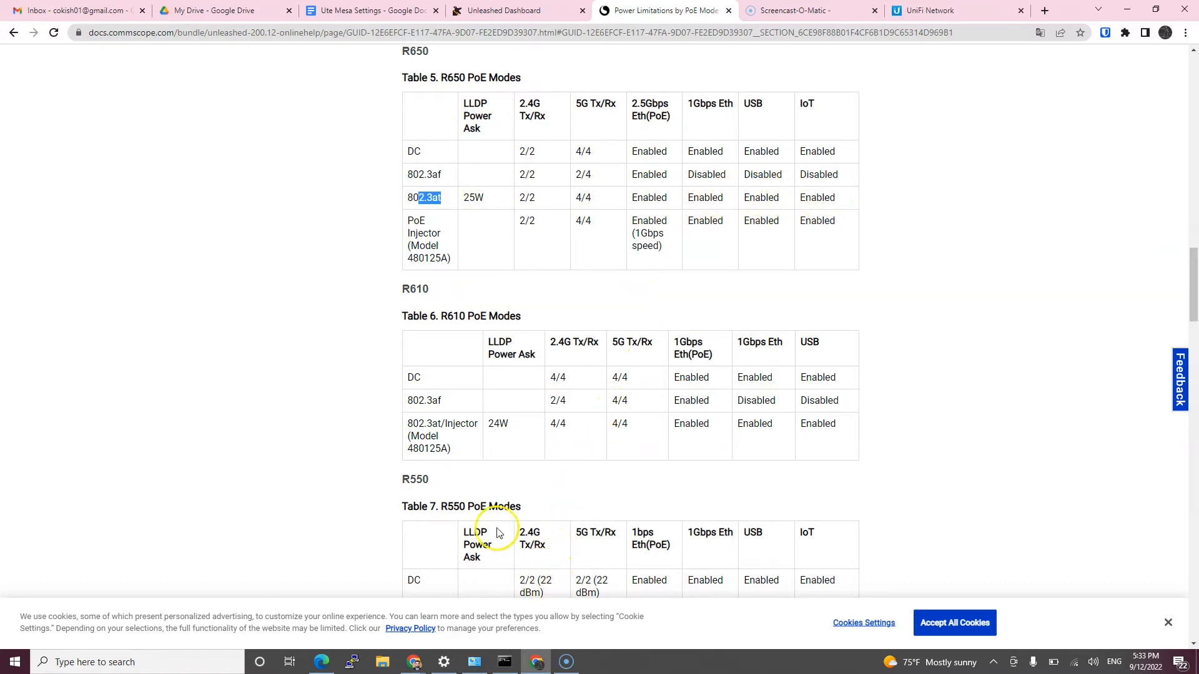
{"action": "mouse_move", "coordinate": [519, 10]}
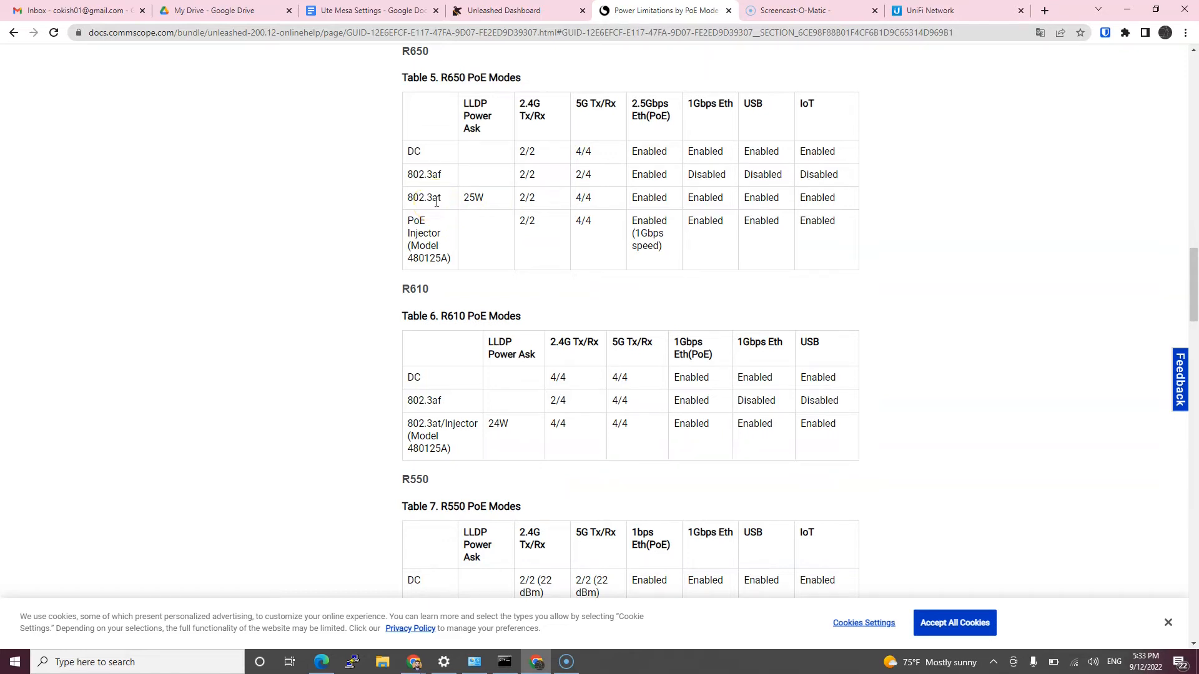
Check the UniFi switch's per-port PoE draw, then return to the Unleashed dashboard.
{"action": "left_click", "coordinate": [925, 10]}
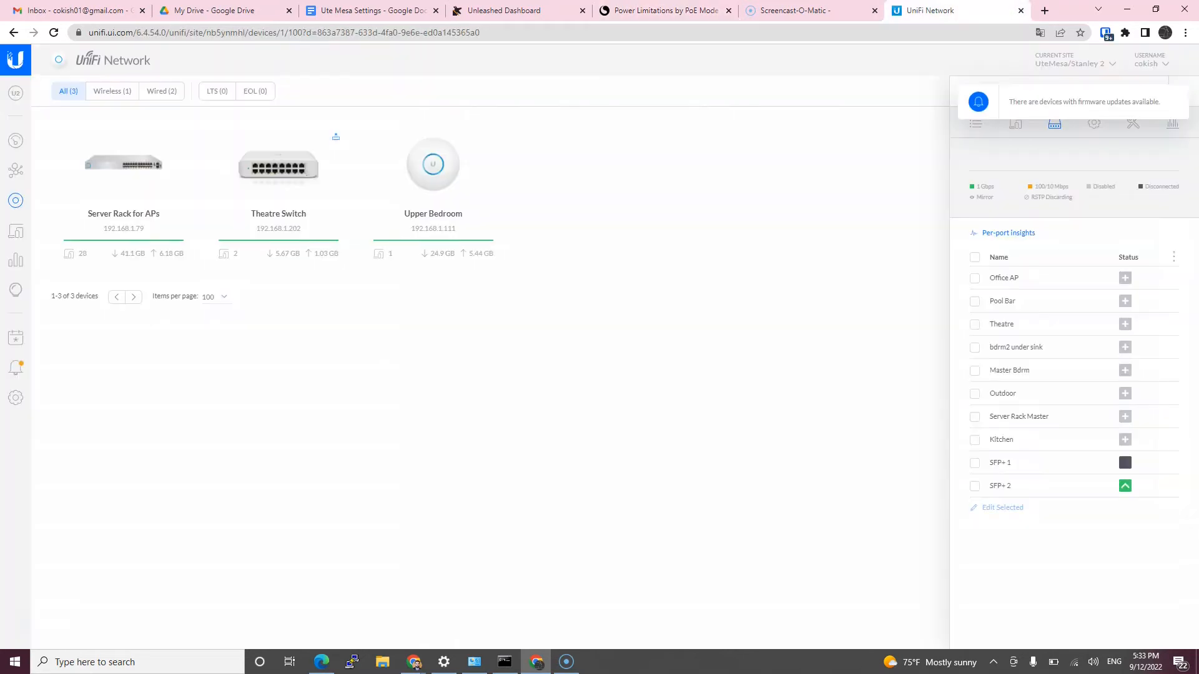
{"action": "mouse_move", "coordinate": [1125, 277]}
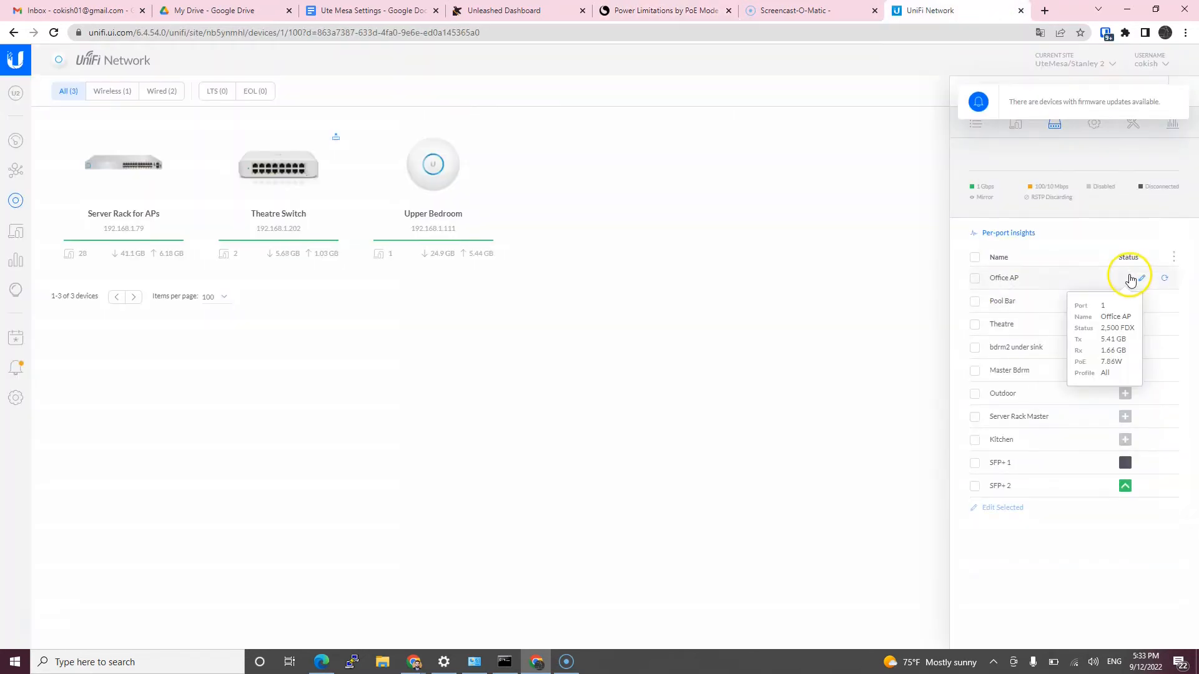
{"action": "mouse_move", "coordinate": [1125, 486]}
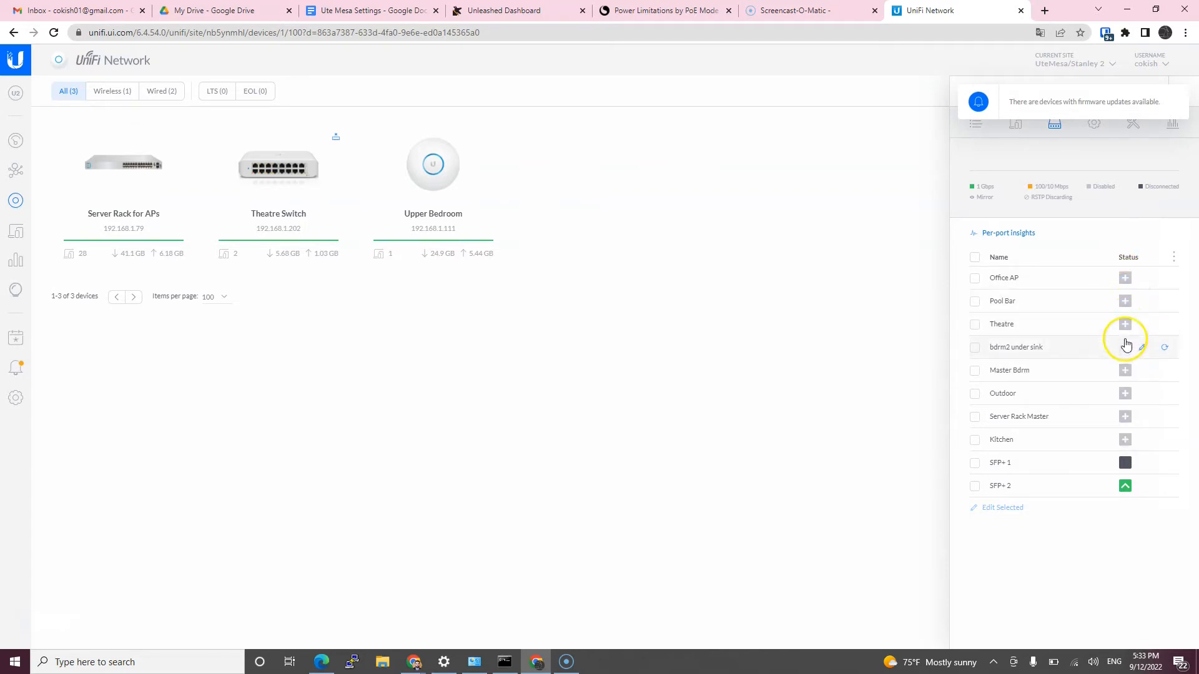
{"action": "mouse_move", "coordinate": [953, 169]}
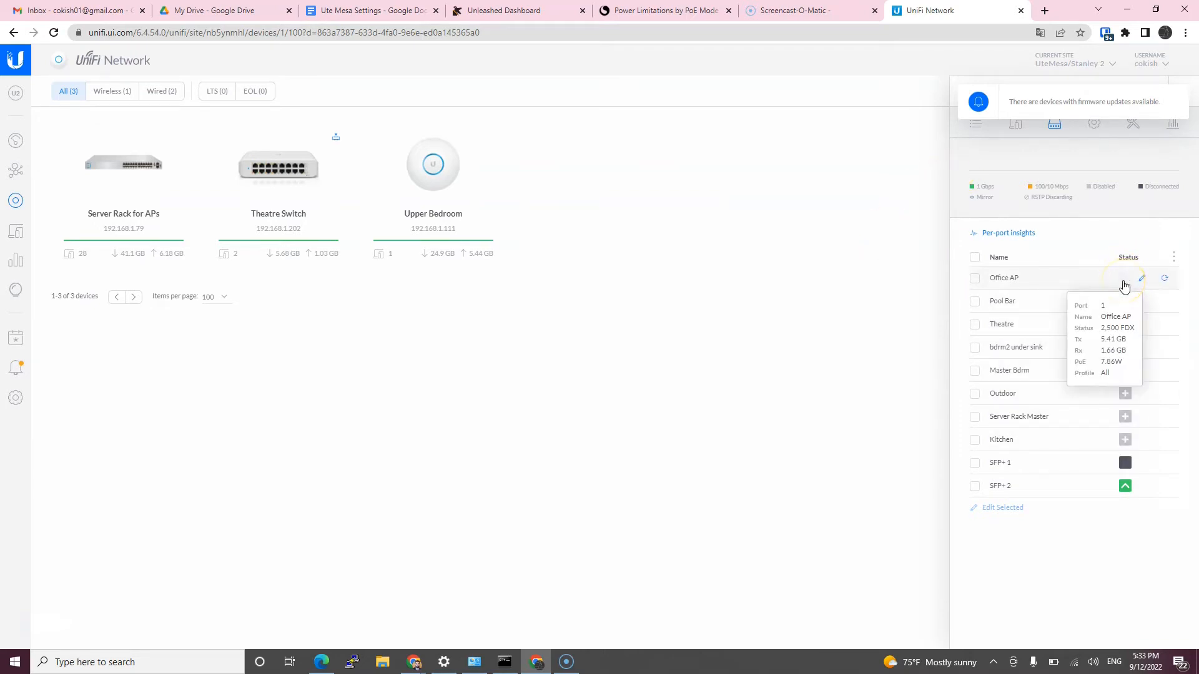
{"action": "mouse_move", "coordinate": [1030, 210]}
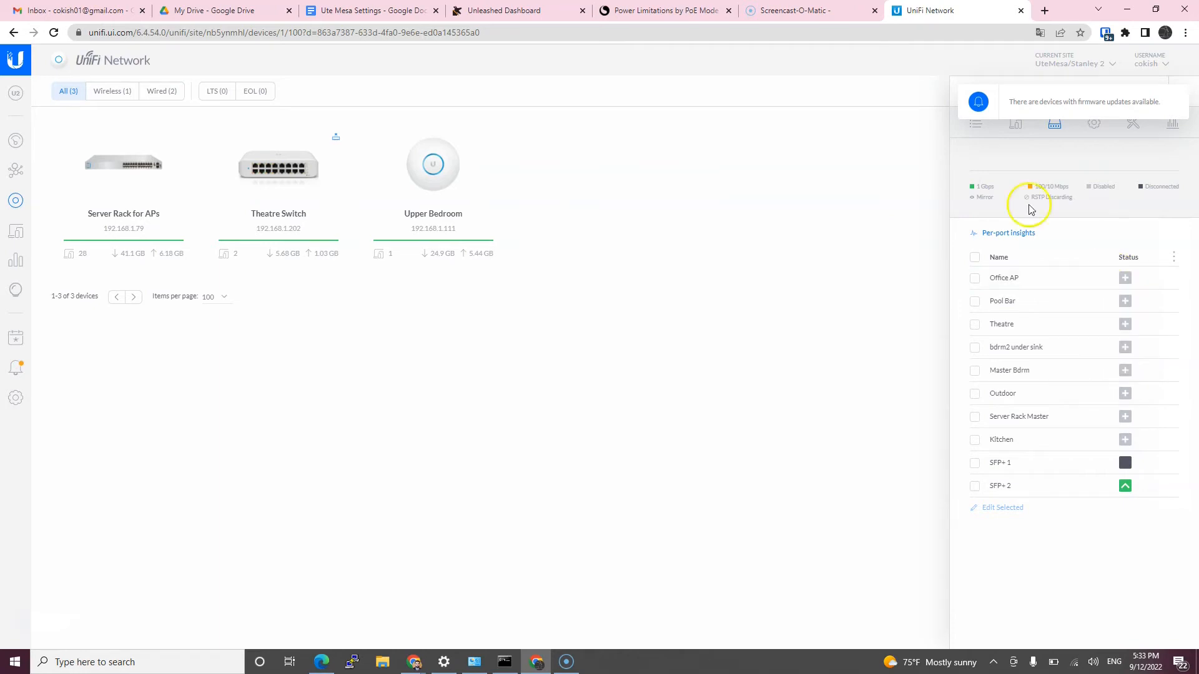
{"action": "left_click", "coordinate": [505, 10]}
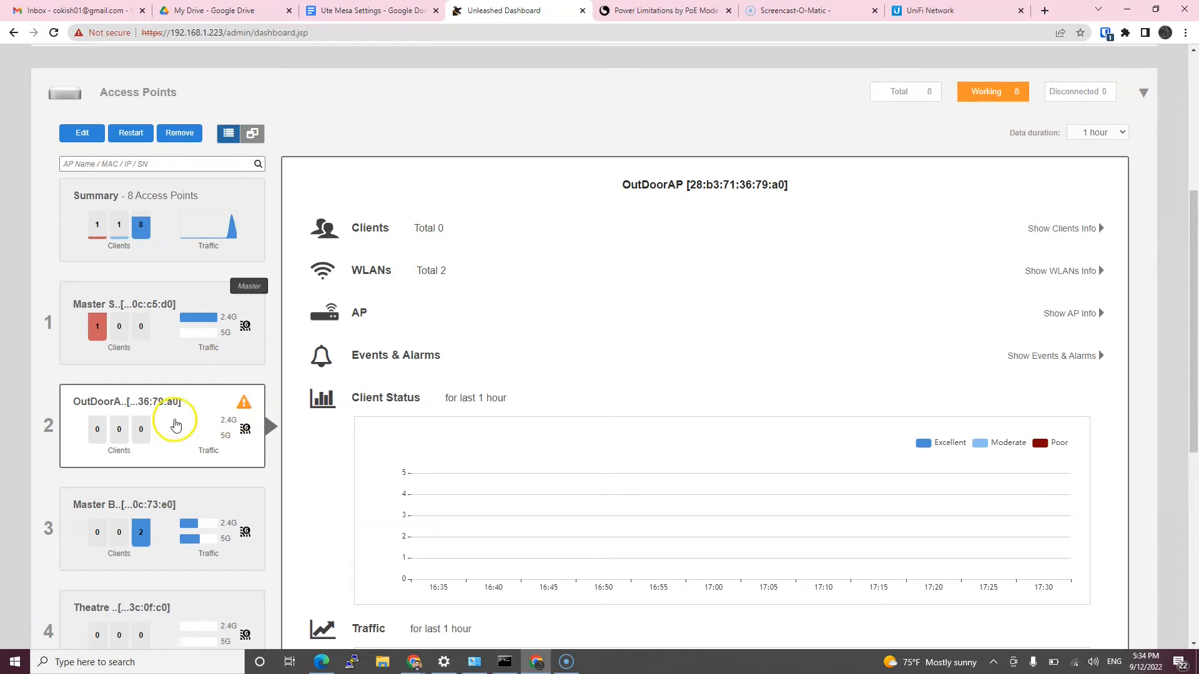
Override OutdoorAP's PoE Operating Mode to 802.3at PoE in its Other settings and save.
{"action": "left_click", "coordinate": [81, 133]}
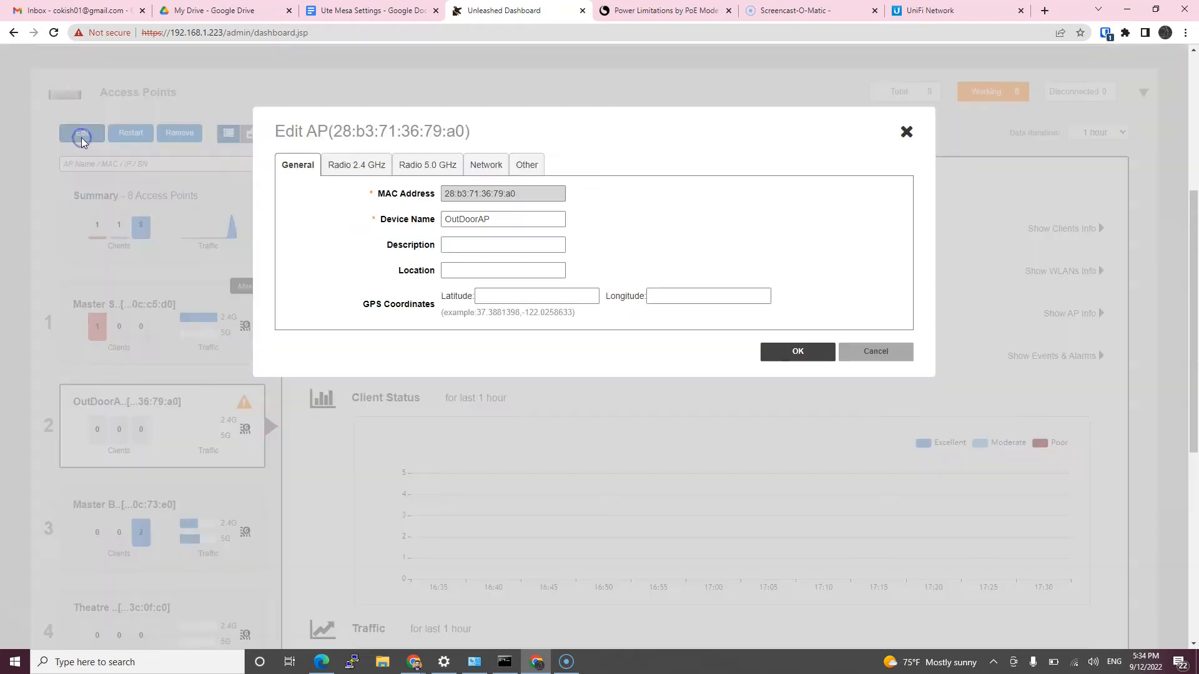
{"action": "left_click", "coordinate": [526, 165]}
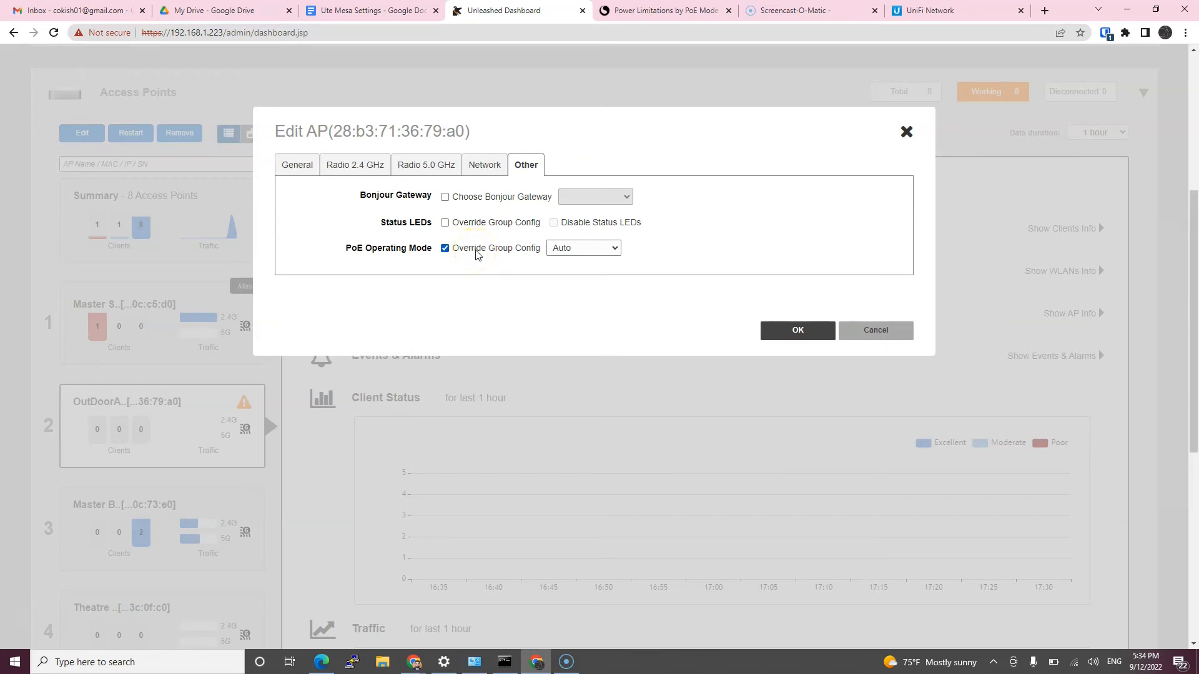
{"action": "left_click", "coordinate": [583, 247]}
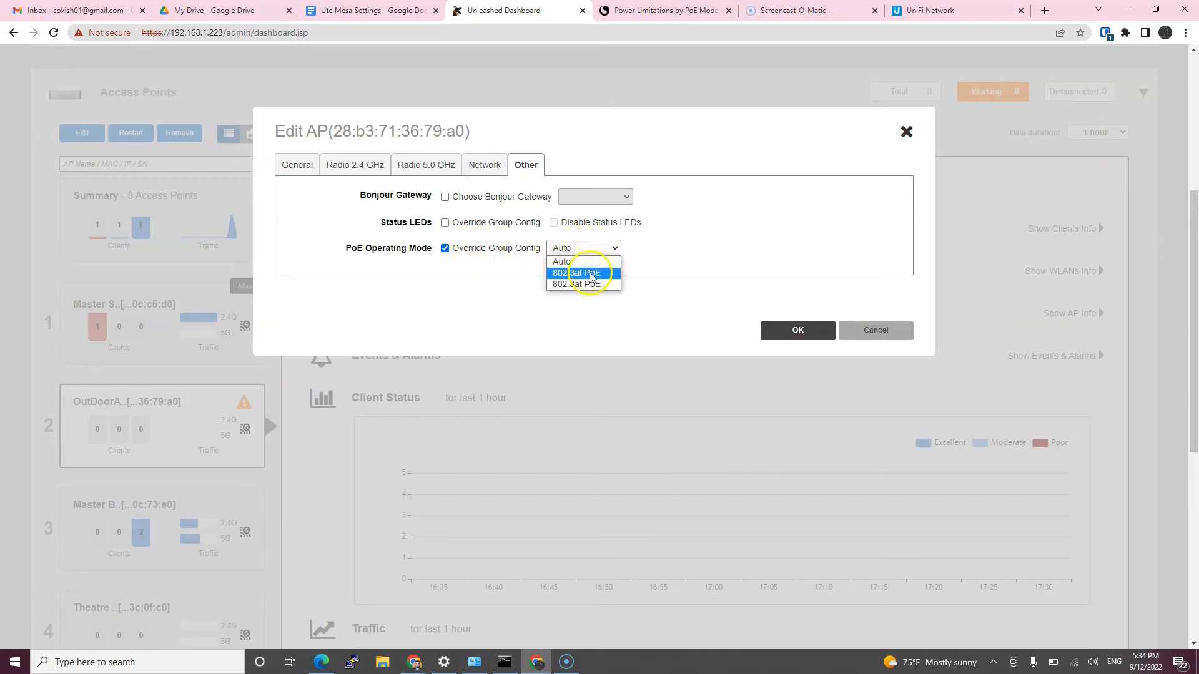
{"action": "left_click", "coordinate": [574, 283]}
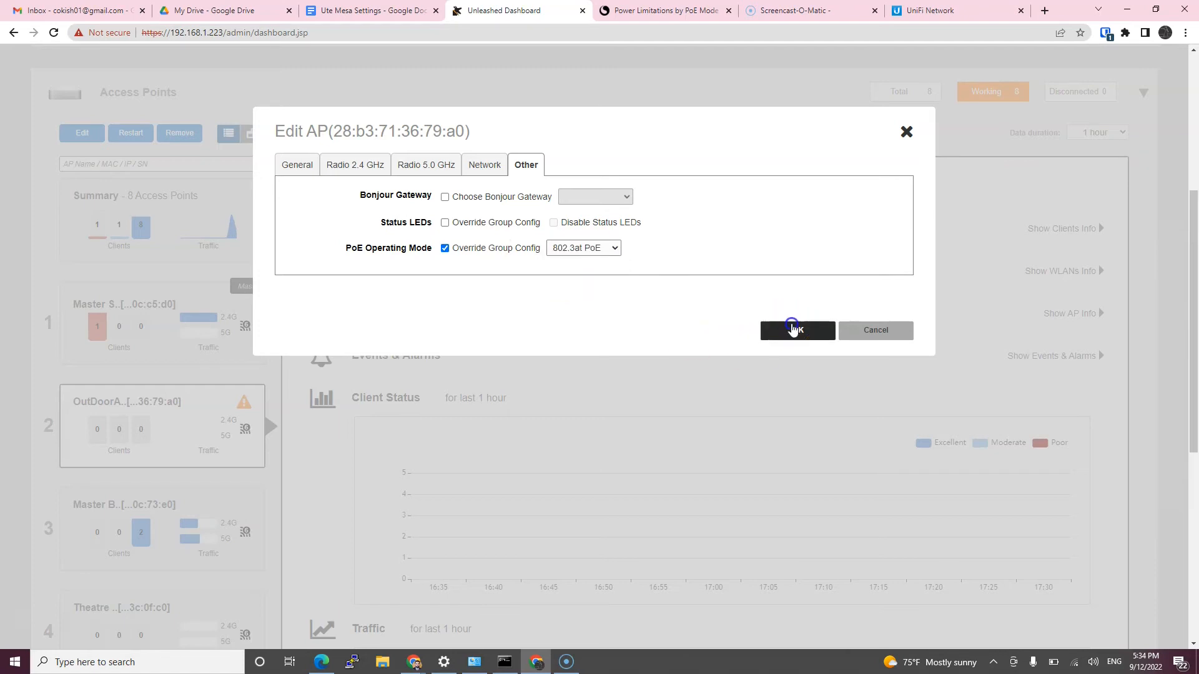
{"action": "left_click", "coordinate": [796, 329]}
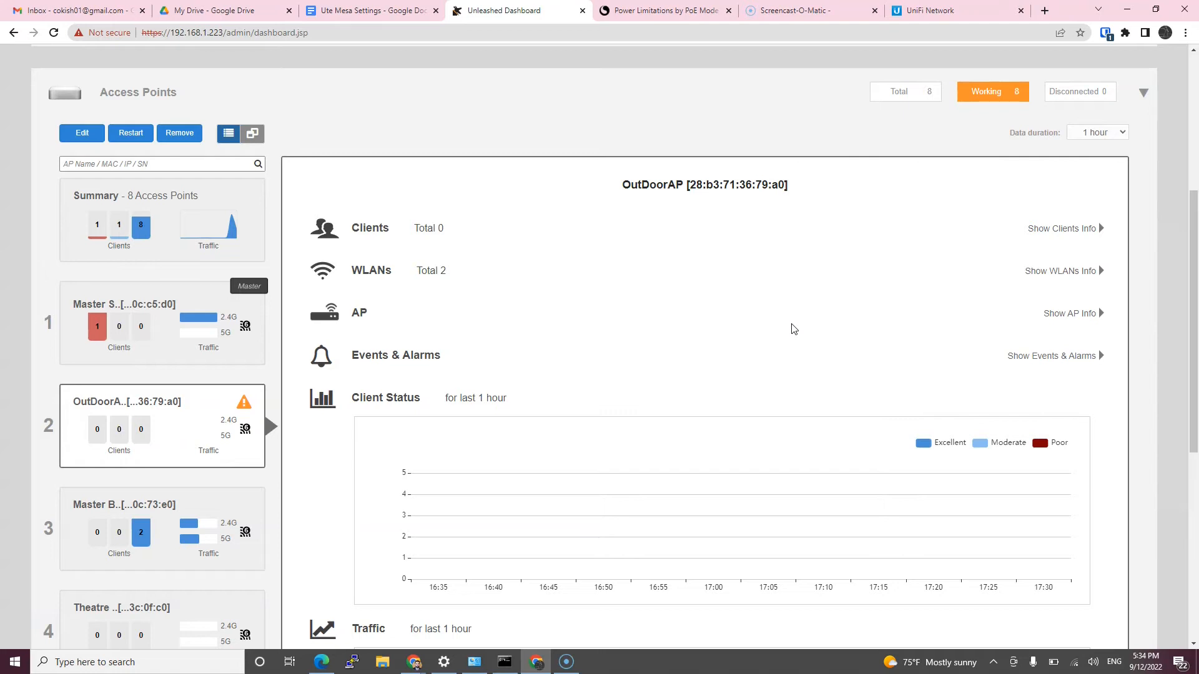
{"action": "mouse_move", "coordinate": [191, 412]}
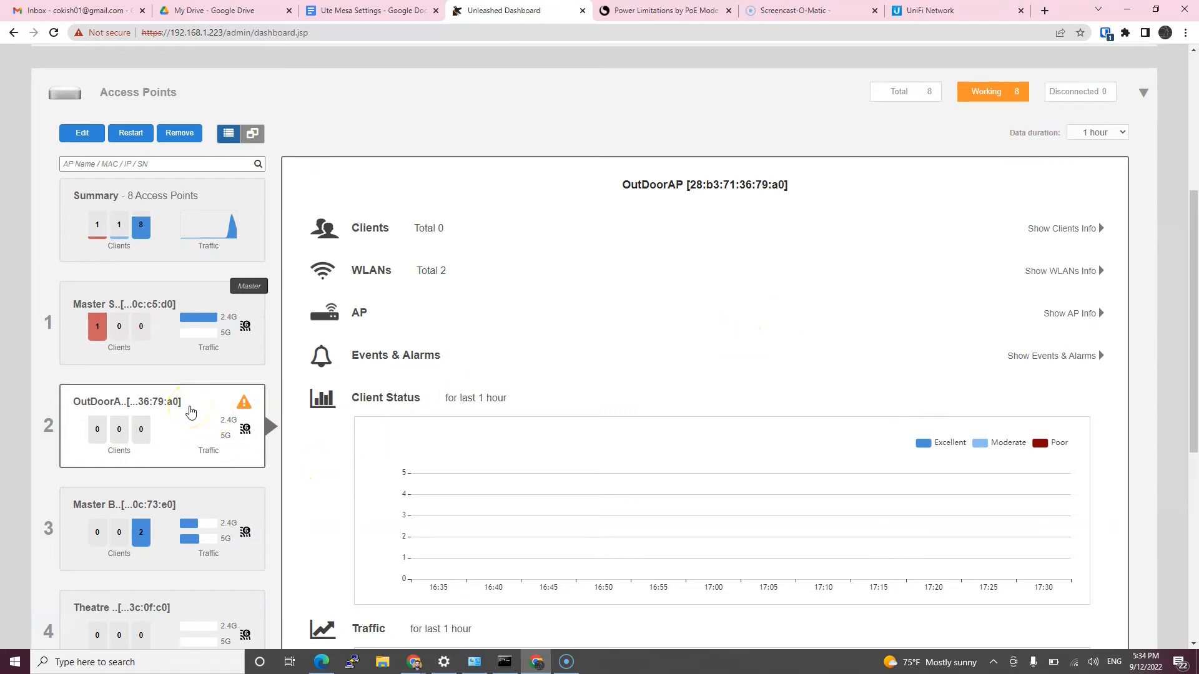
{"action": "mouse_move", "coordinate": [955, 10]}
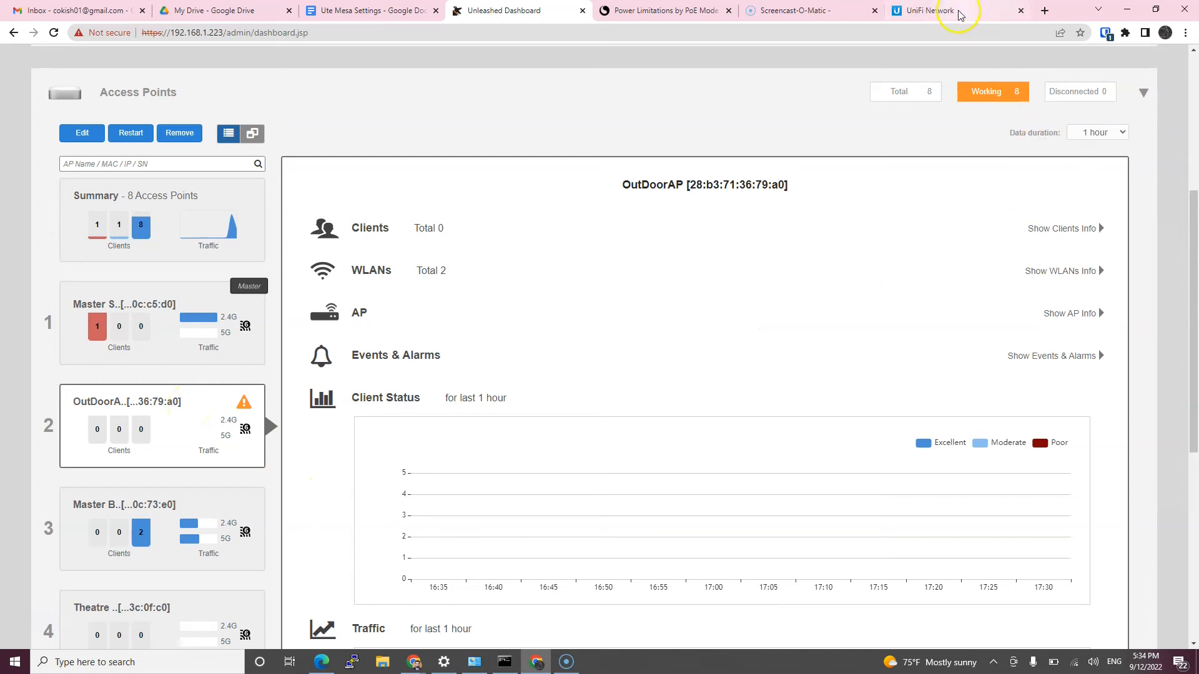
{"action": "mouse_move", "coordinate": [937, 10]}
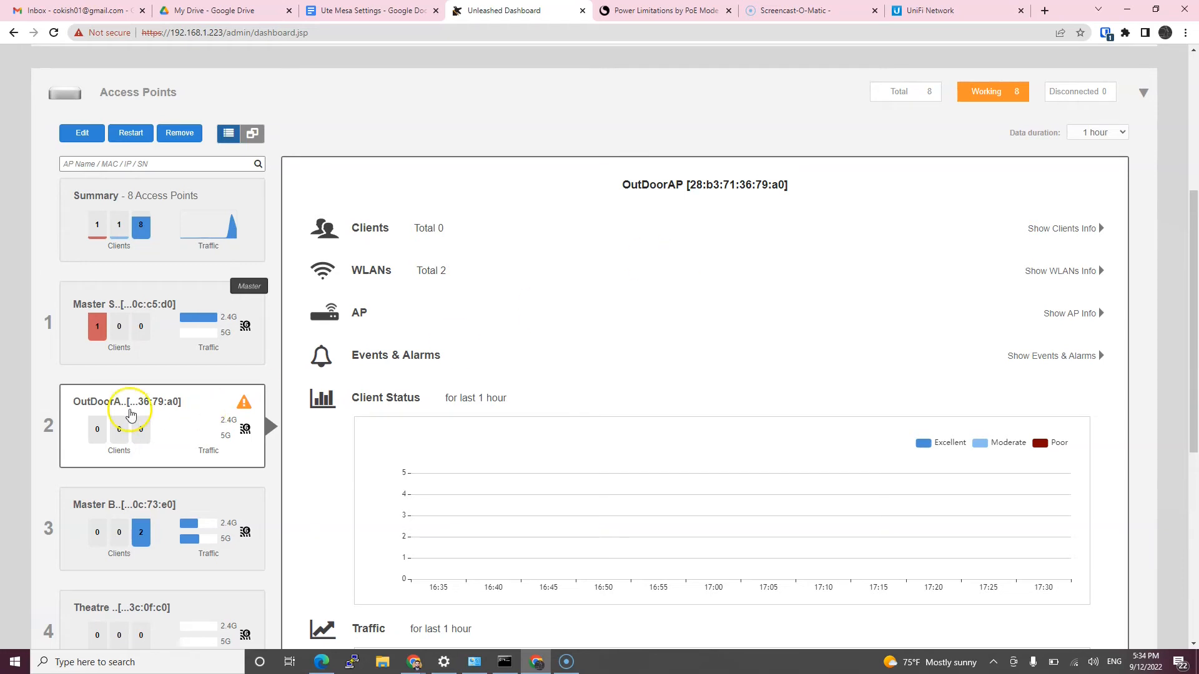
Check the OutdoorAP card's status on the dashboard's access point summary.
{"action": "left_click", "coordinate": [124, 321]}
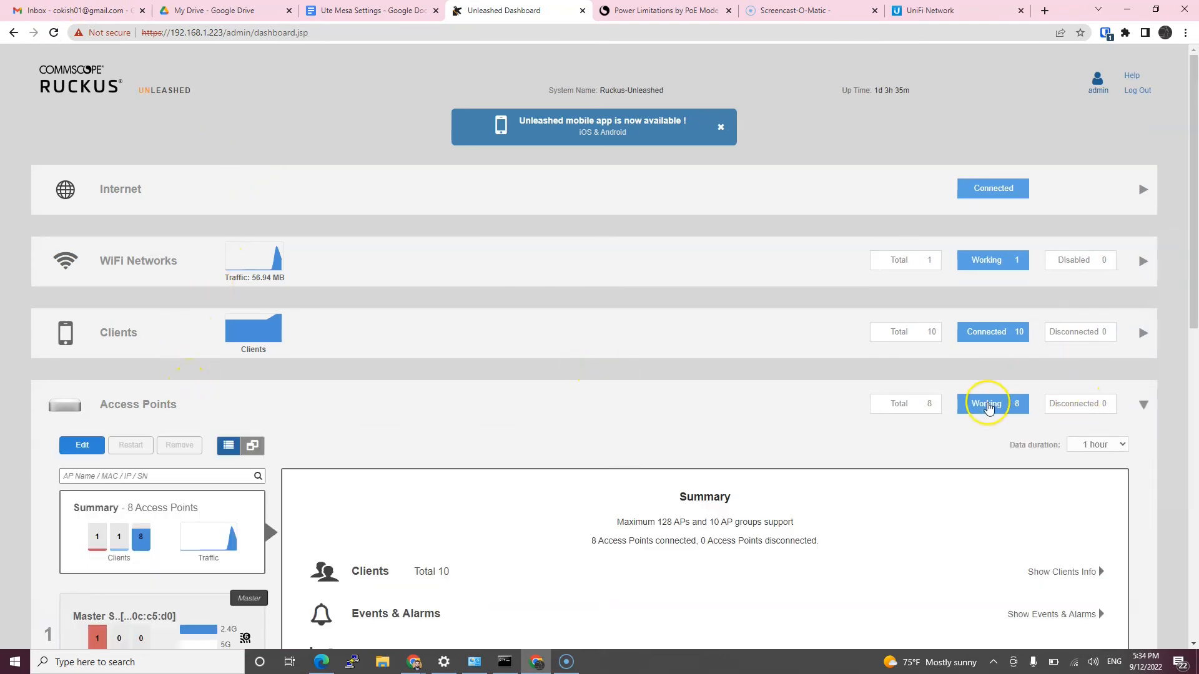
{"action": "mouse_move", "coordinate": [993, 404]}
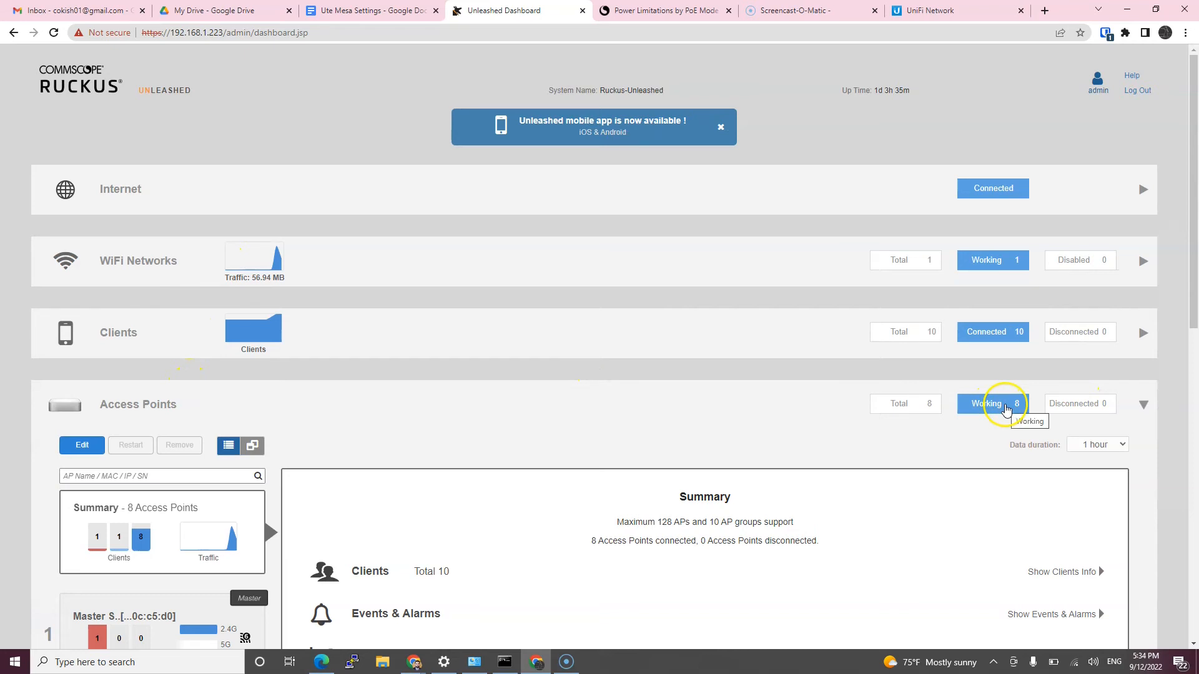
Locate the warning-free OutdoorAP card in the list and show its details.
{"action": "scroll", "scroll_direction": "down", "scroll_amount": 3}
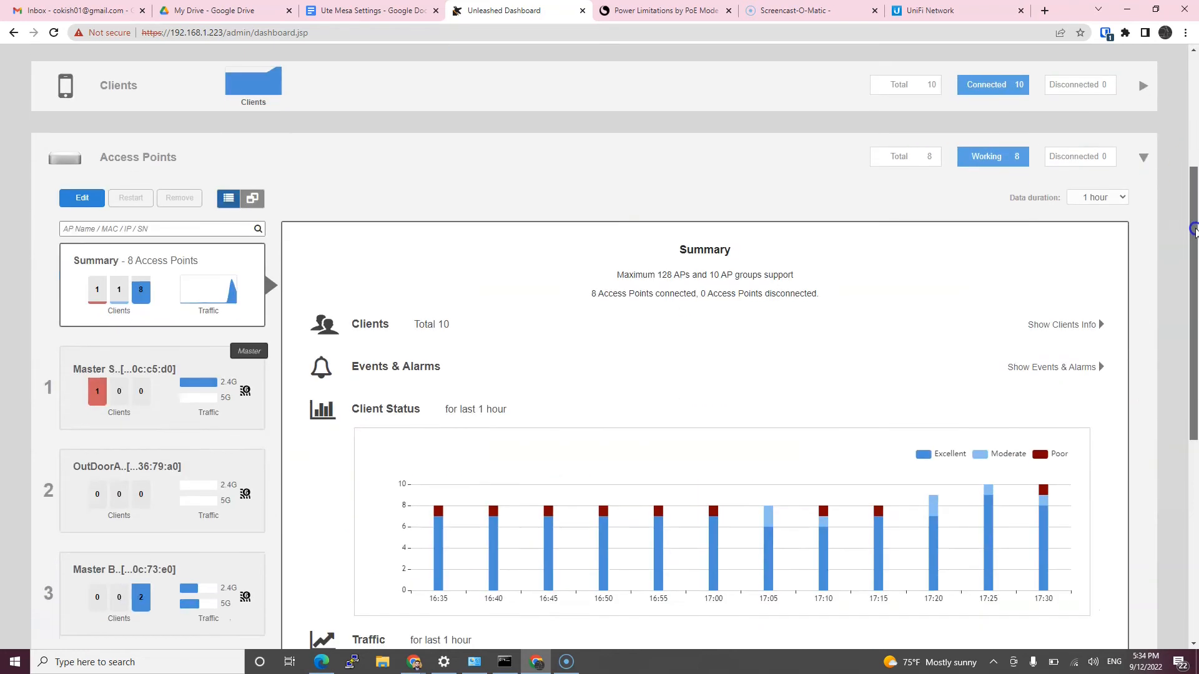
{"action": "scroll", "scroll_direction": "down", "scroll_amount": 3}
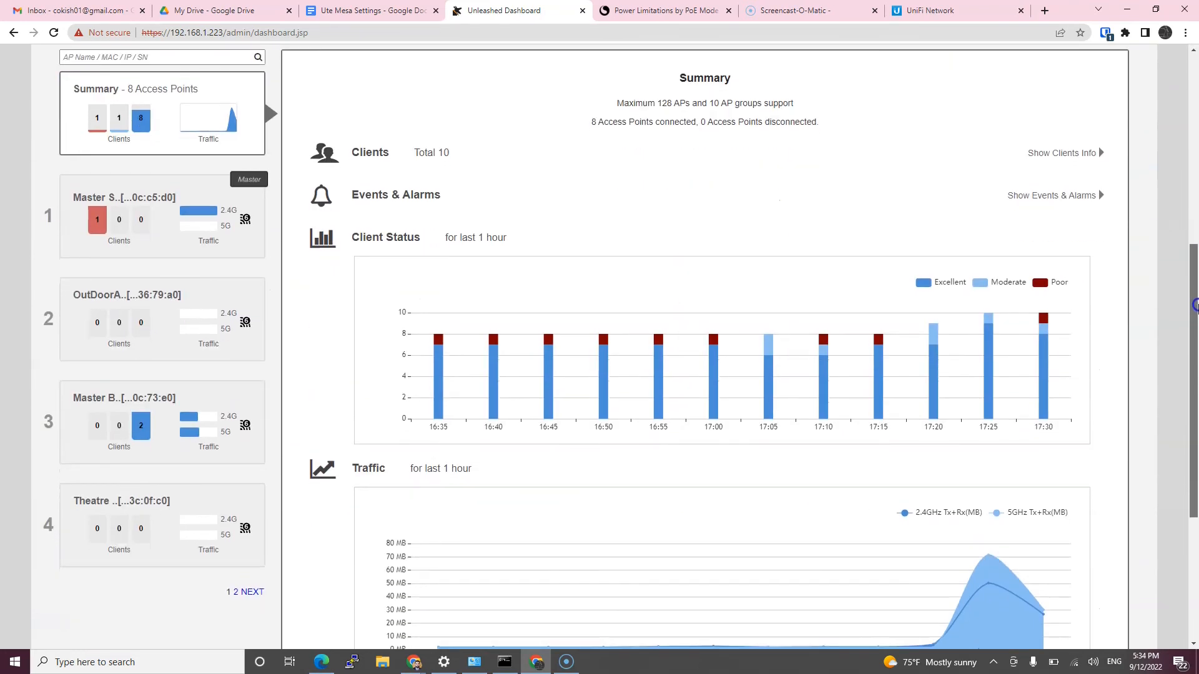
{"action": "mouse_move", "coordinate": [147, 299]}
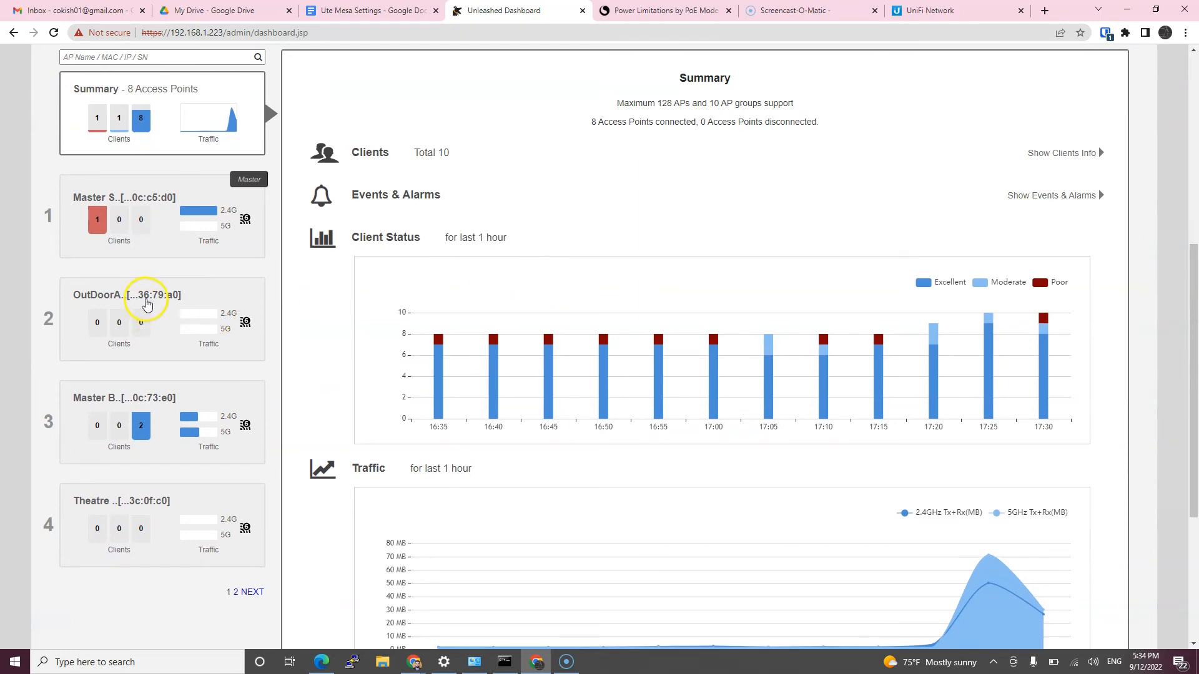
{"action": "left_click", "coordinate": [126, 294]}
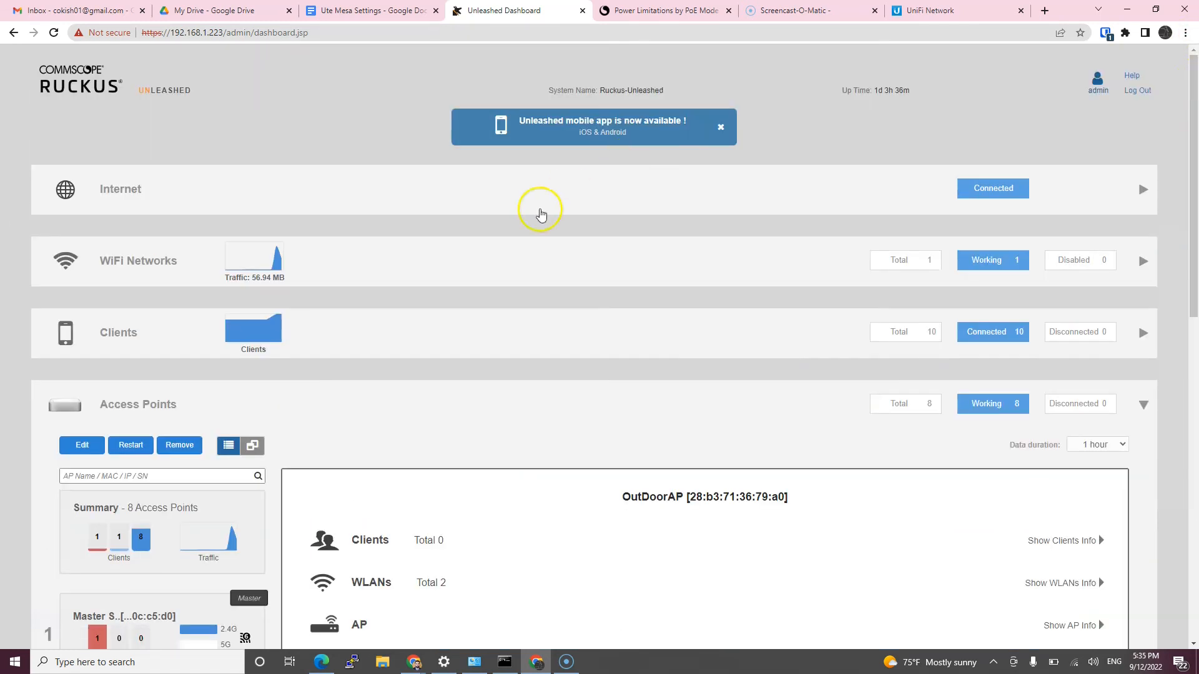
Verify OutdoorAP's PoE Operating Mode still reads 802.3at PoE, then return to the PoE documentation.
{"action": "left_click", "coordinate": [81, 445]}
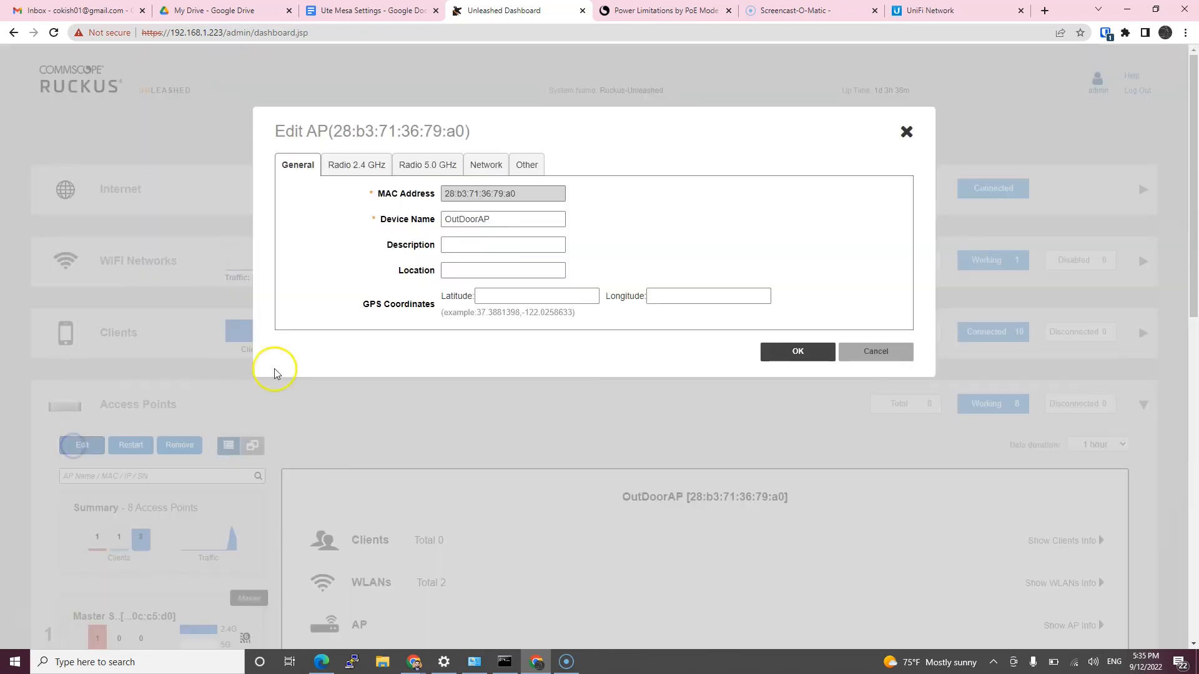
{"action": "left_click", "coordinate": [526, 165]}
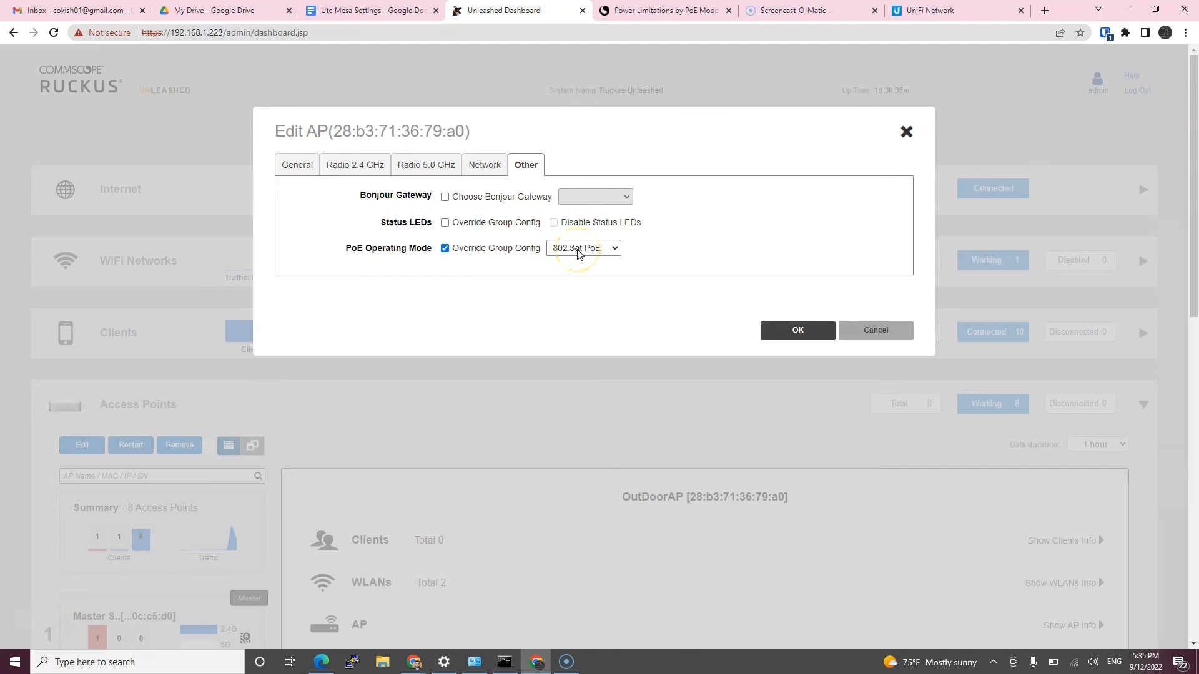
{"action": "left_click", "coordinate": [584, 247]}
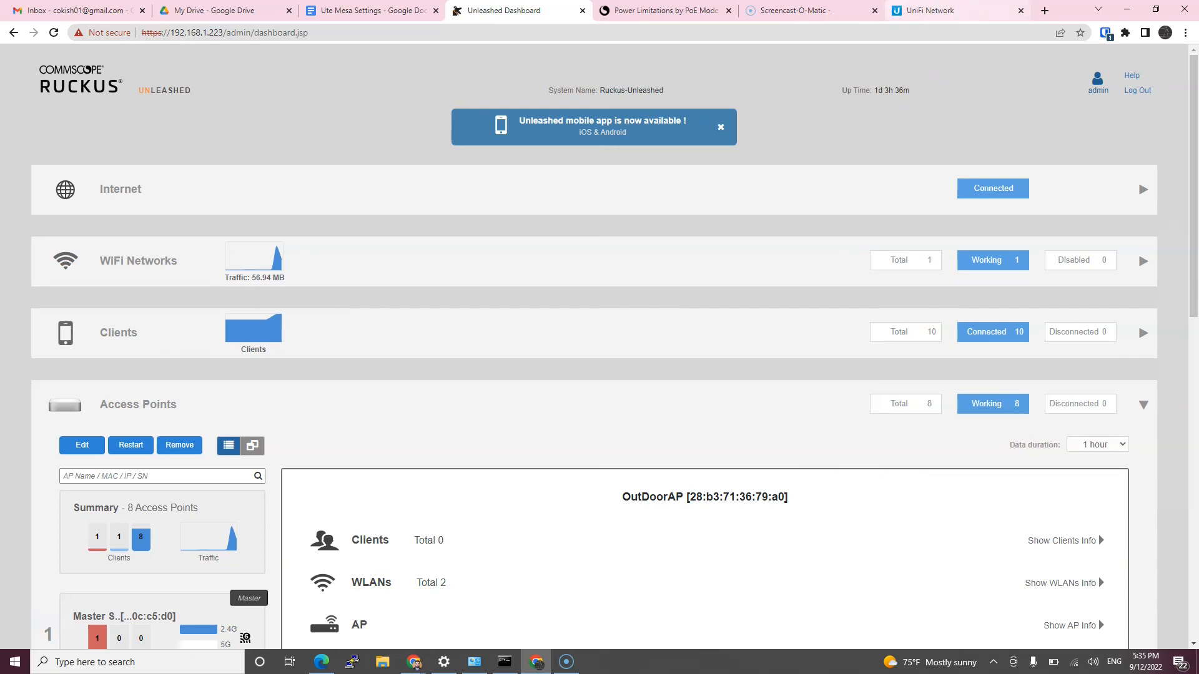
{"action": "left_click", "coordinate": [661, 10]}
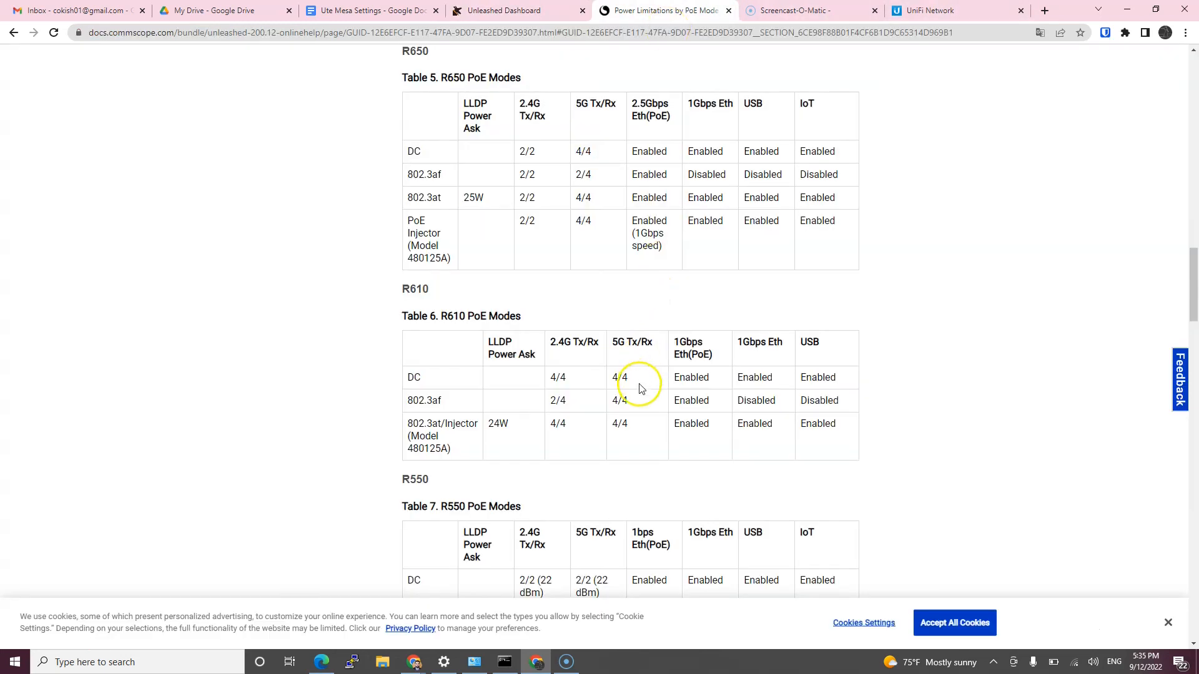